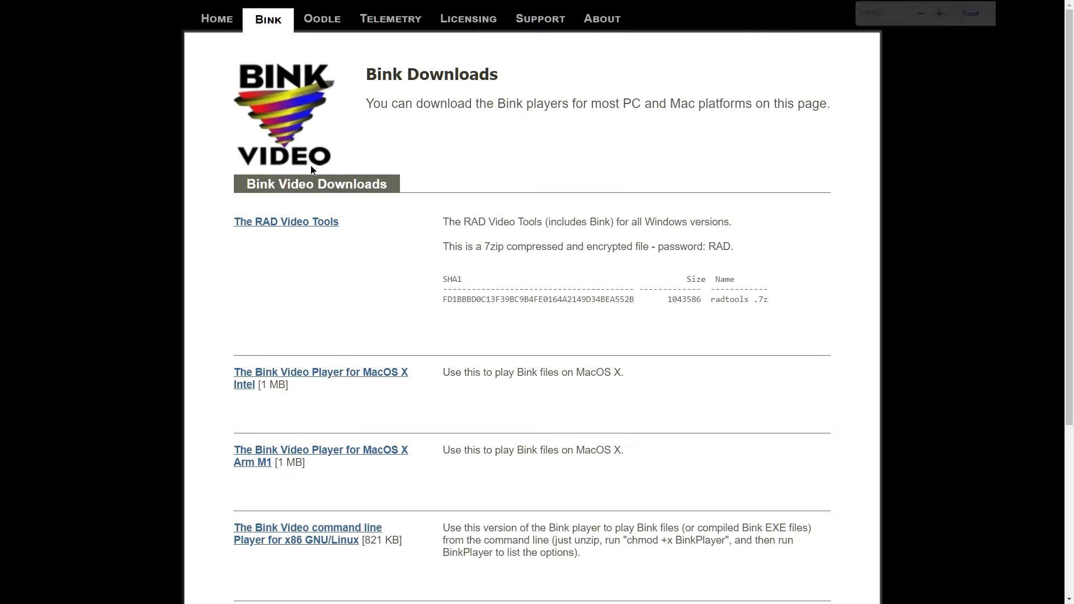
Step: Download the RADTools.7z archive from the Bink downloads page
{"action": "left_click", "coordinate": [268, 19]}
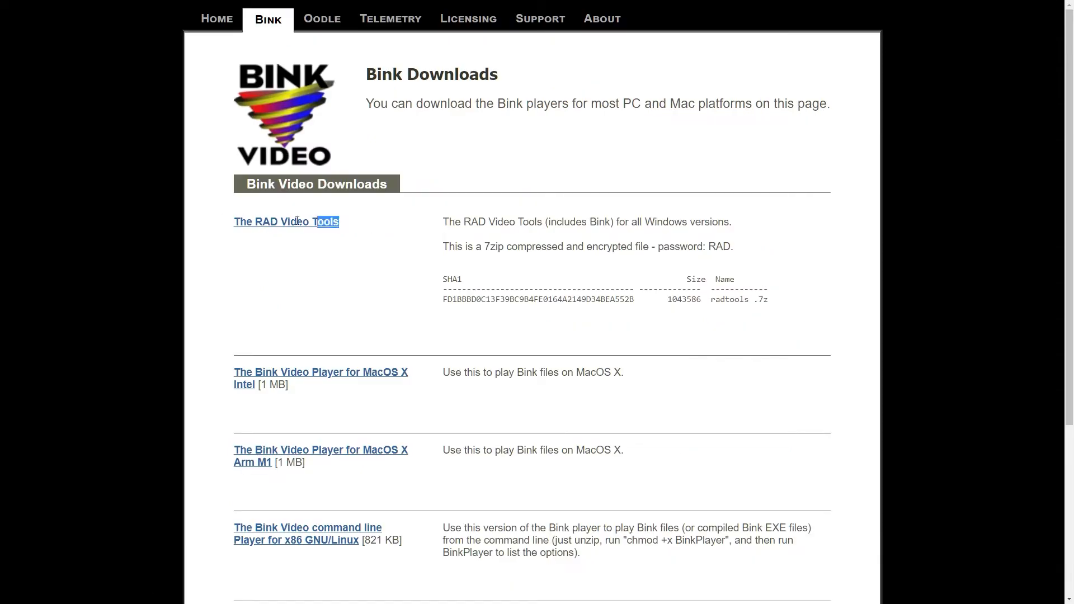
{"action": "left_click", "coordinate": [286, 221]}
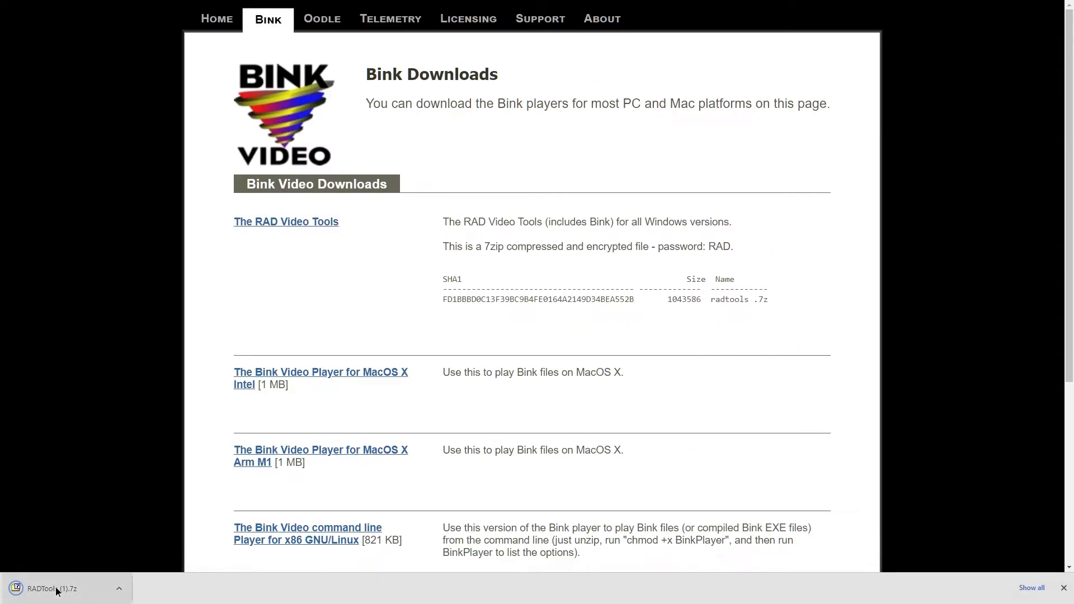
{"action": "left_click", "coordinate": [55, 588]}
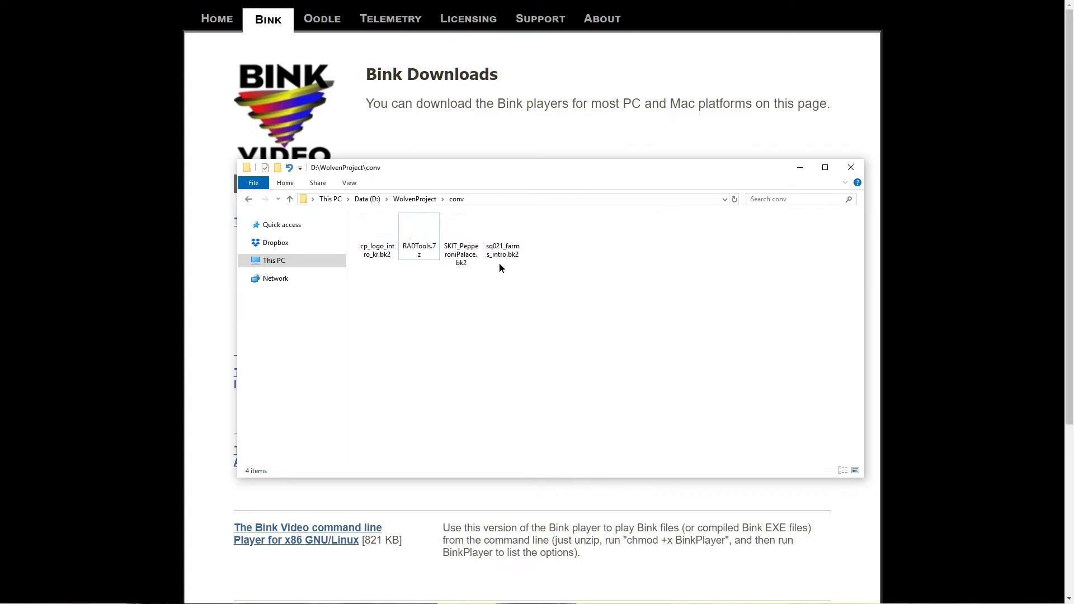
{"action": "left_click", "coordinate": [437, 236]}
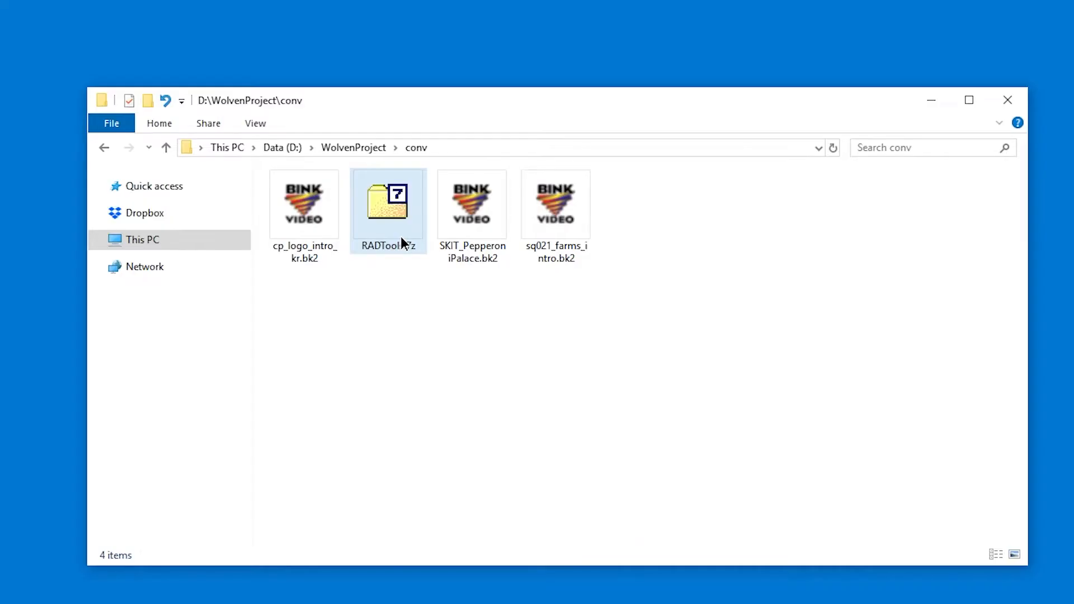
{"action": "right_click", "coordinate": [388, 202]}
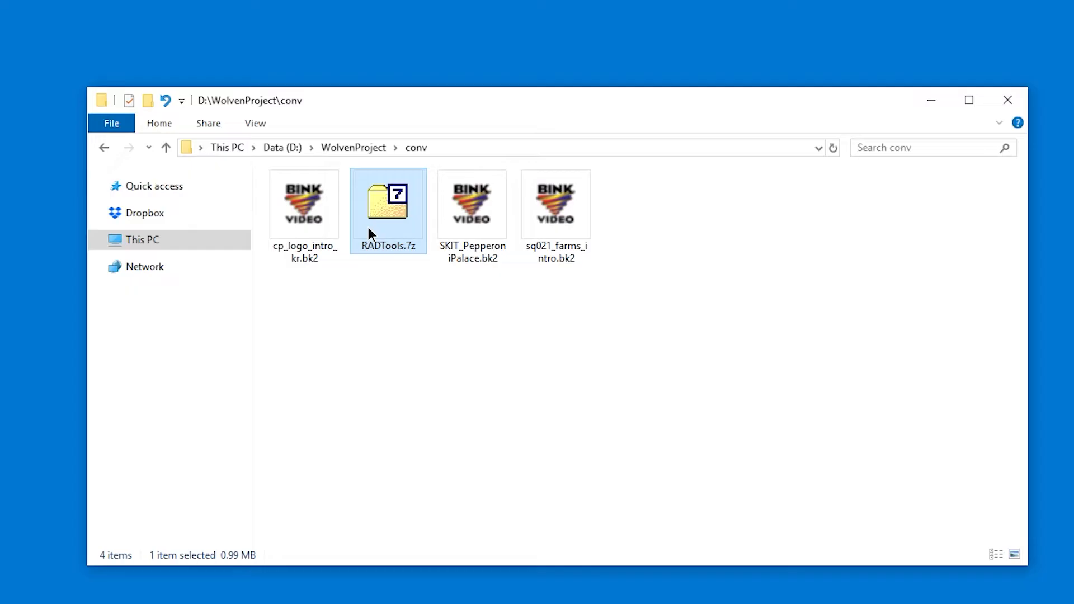
{"action": "double_click", "coordinate": [388, 203]}
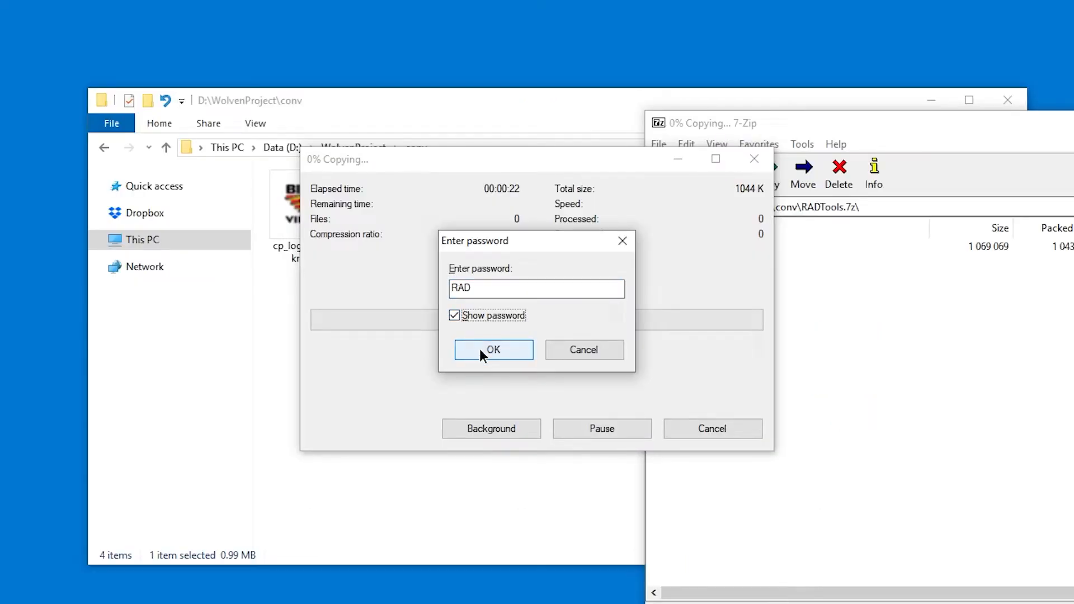
{"action": "left_click", "coordinate": [494, 350]}
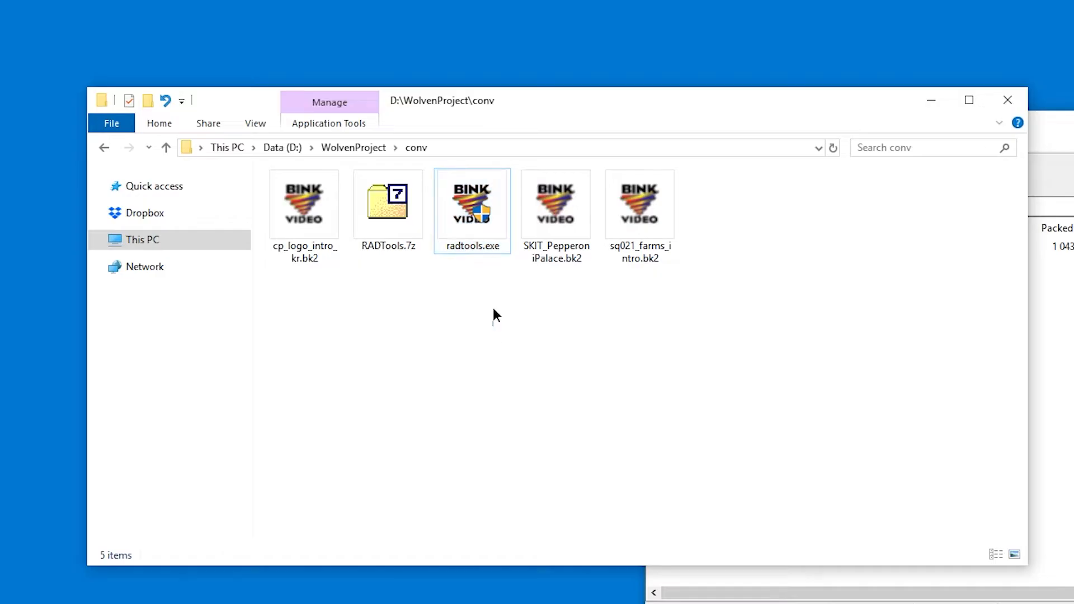
Step: Run radtools.exe and install RAD Video Tools to the default Program Files folder
{"action": "left_click", "coordinate": [472, 203]}
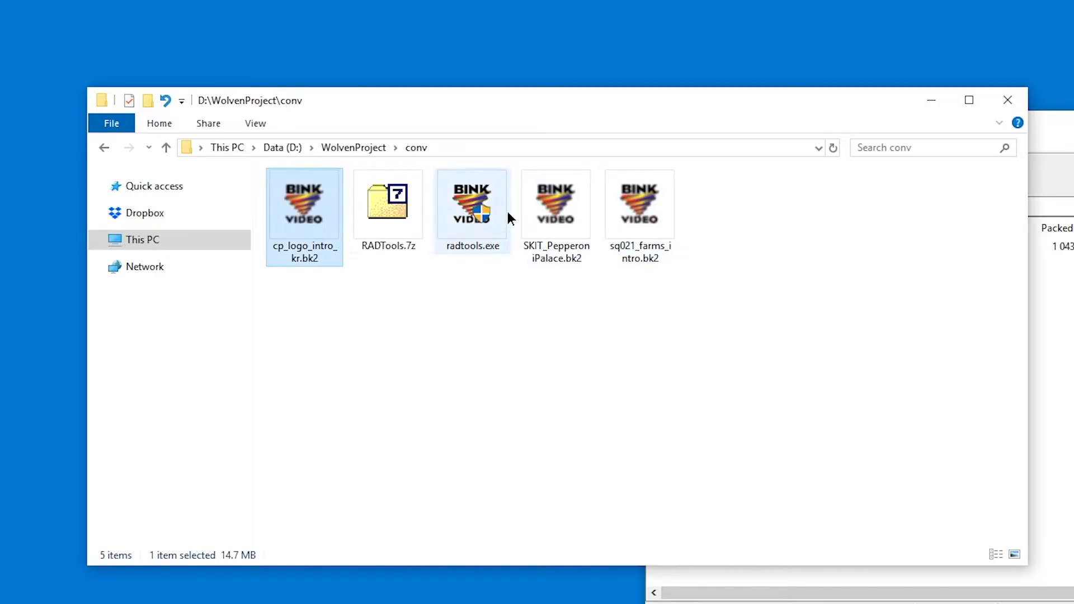
{"action": "left_click", "coordinate": [472, 204]}
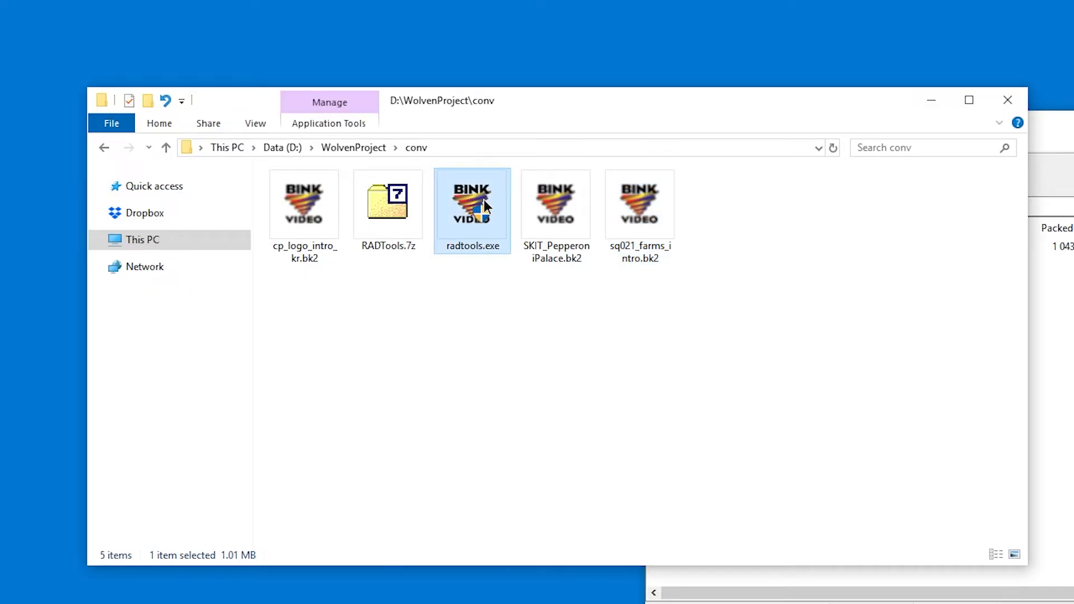
{"action": "double_click", "coordinate": [472, 203]}
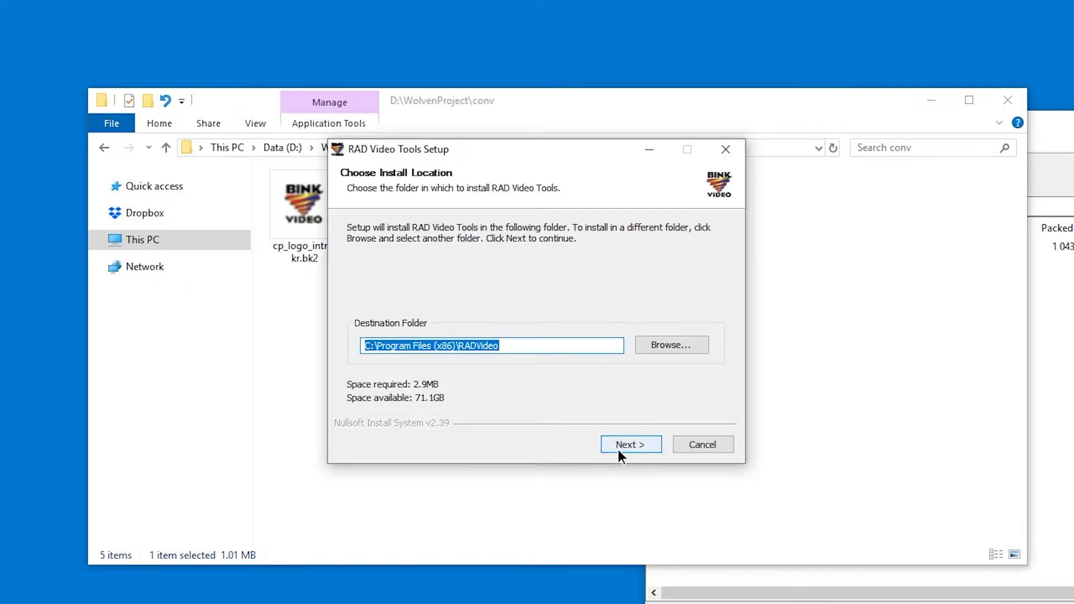
{"action": "left_click", "coordinate": [630, 444]}
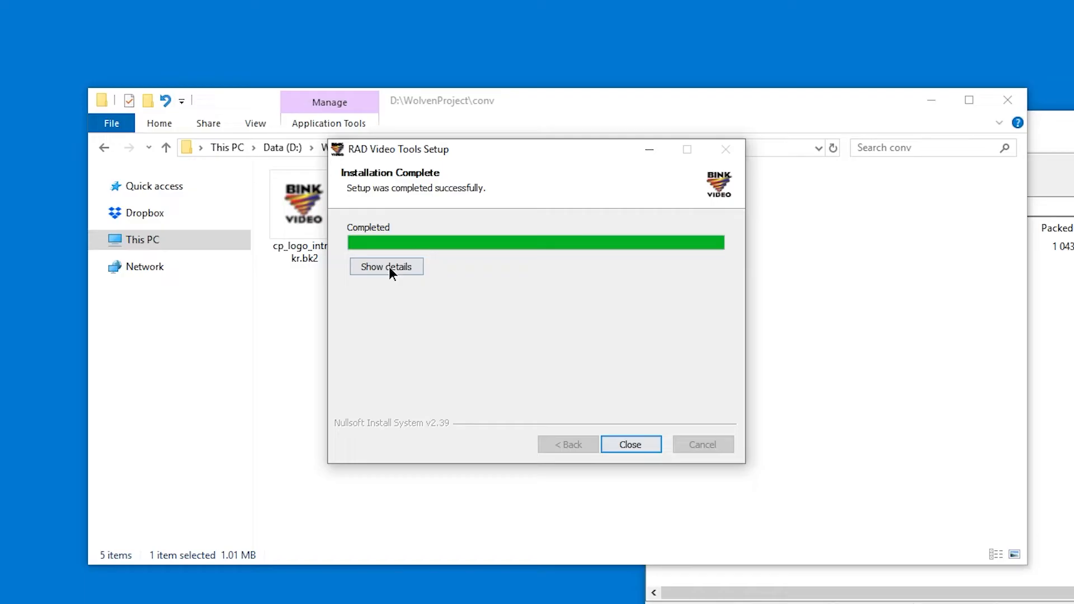
{"action": "left_click", "coordinate": [629, 444]}
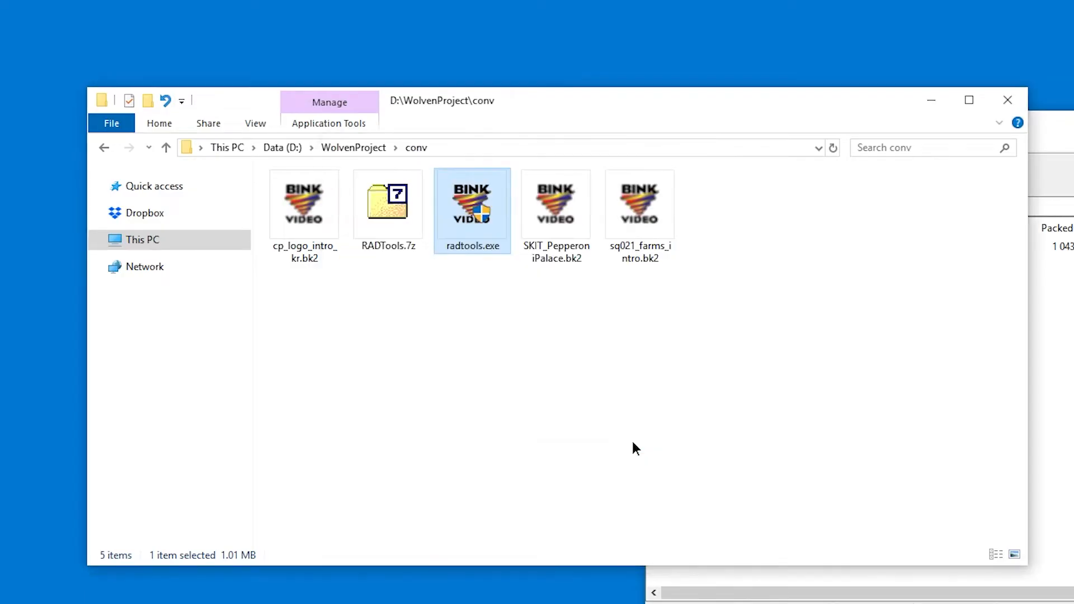
{"action": "left_click", "coordinate": [556, 203]}
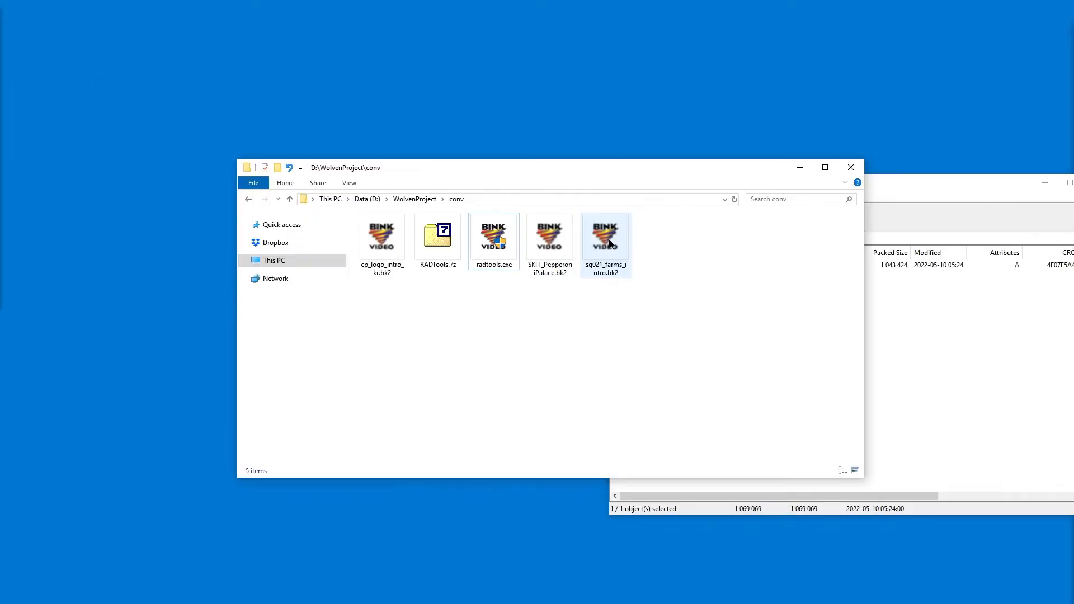
Step: Launch RAD Video Tools from the Start menu search for 'rad'
{"action": "double_click", "coordinate": [604, 233]}
{"action": "type", "text": "rad"}
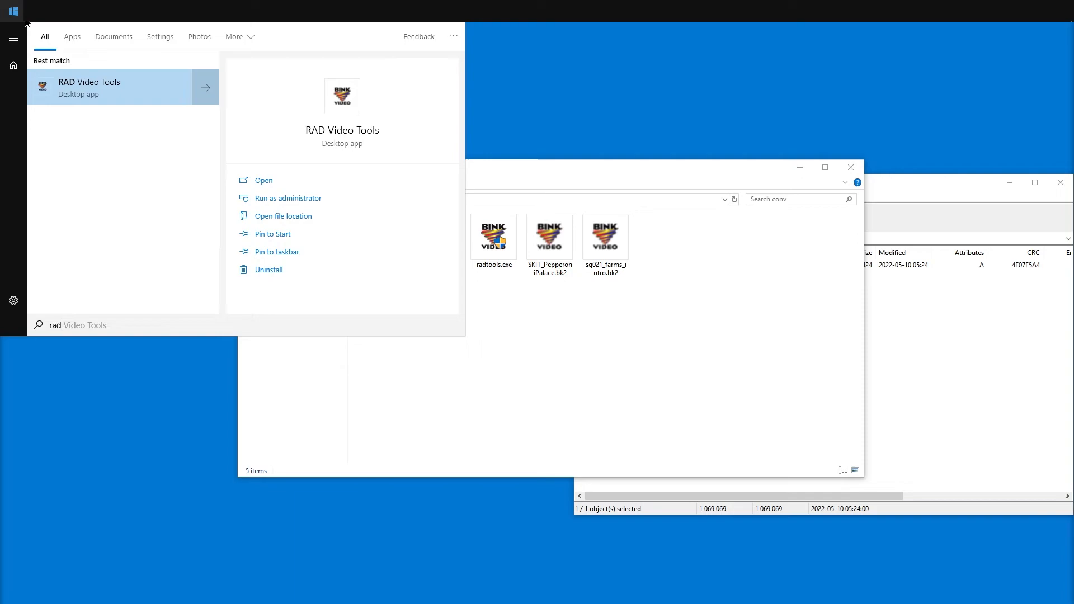
{"action": "mouse_move", "coordinate": [88, 96]}
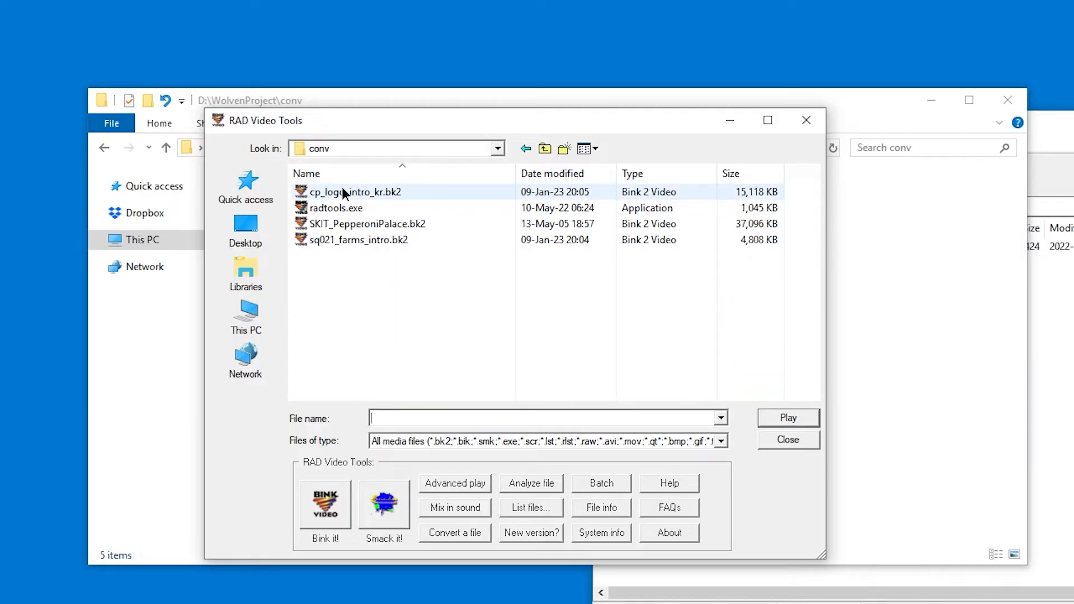
Step: Queue the three .bk2 videos for batch conversion into separate MP4 files
{"action": "left_click", "coordinate": [358, 240]}
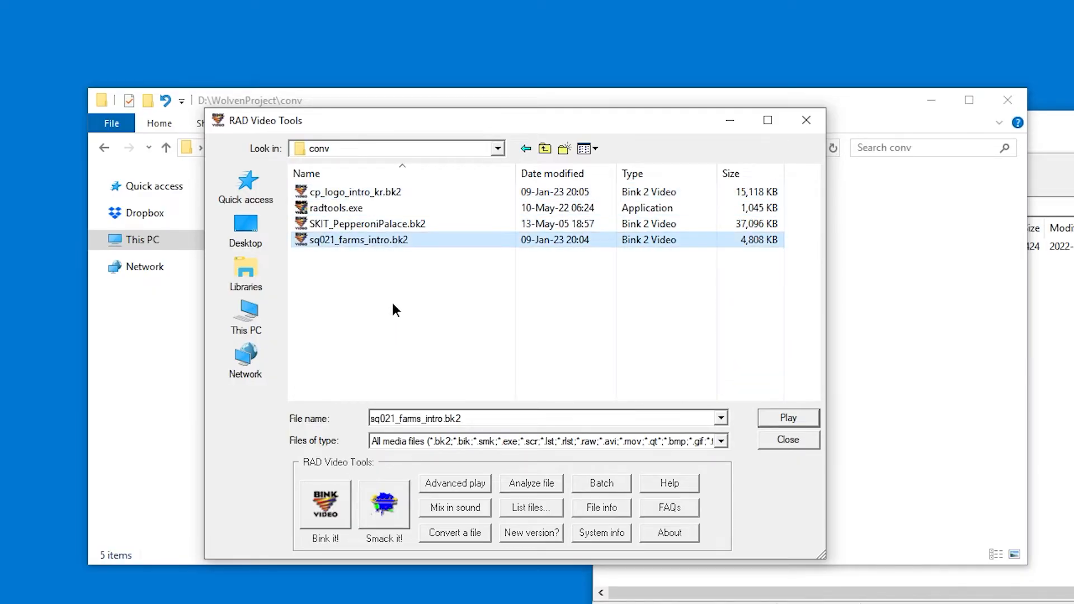
{"action": "left_click", "coordinate": [368, 224]}
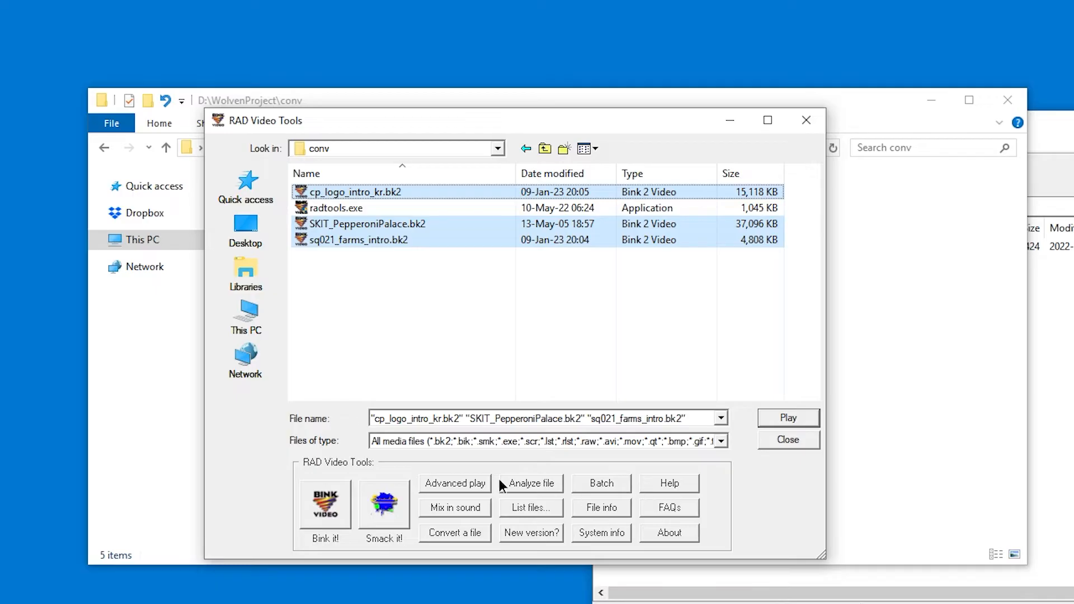
{"action": "mouse_move", "coordinate": [461, 538]}
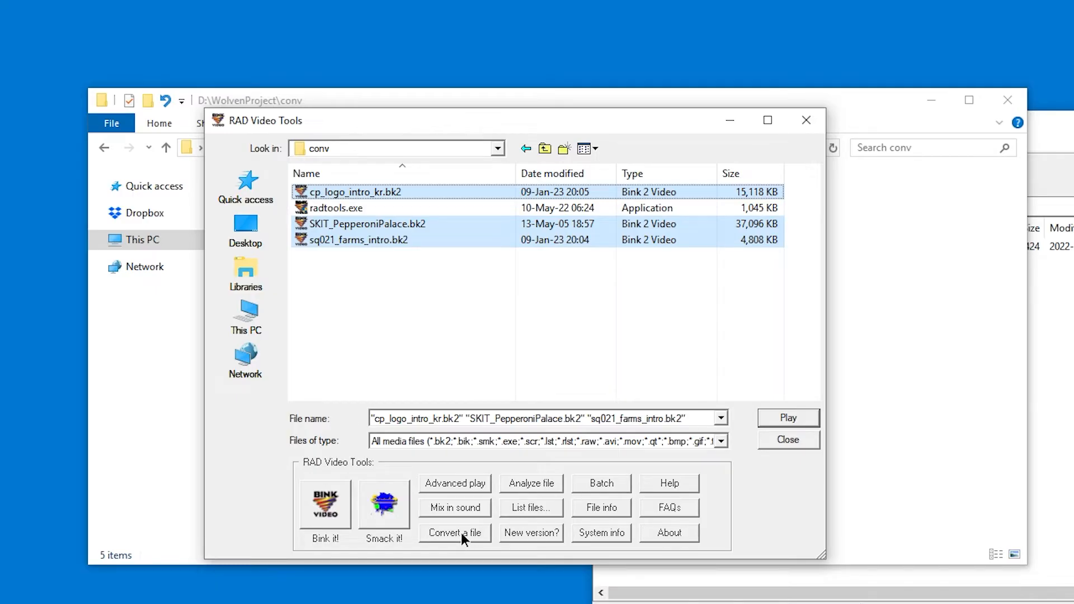
{"action": "left_click", "coordinate": [454, 532]}
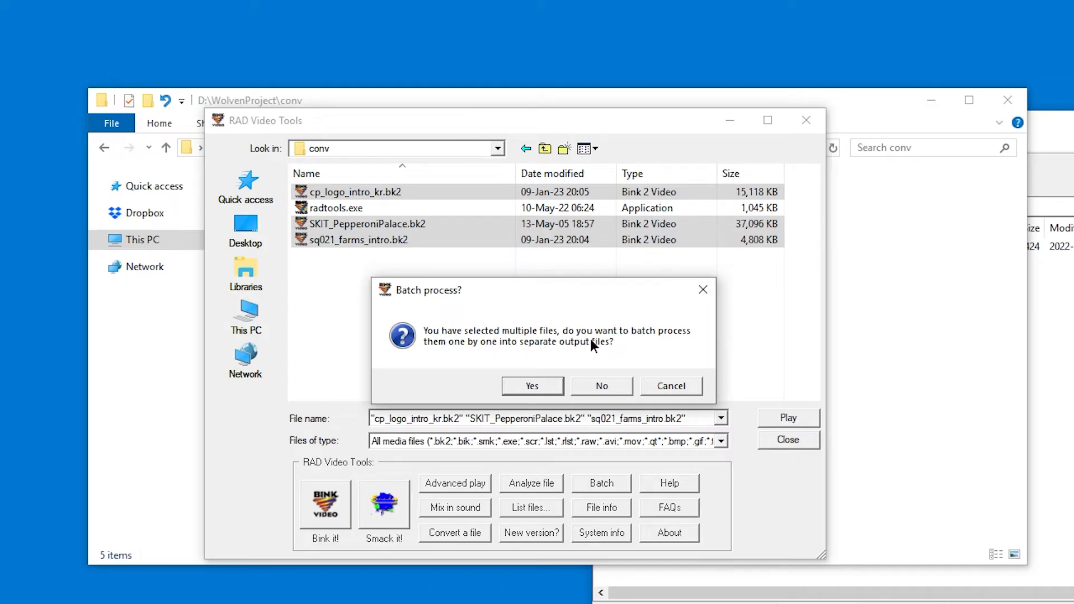
{"action": "mouse_move", "coordinate": [464, 358]}
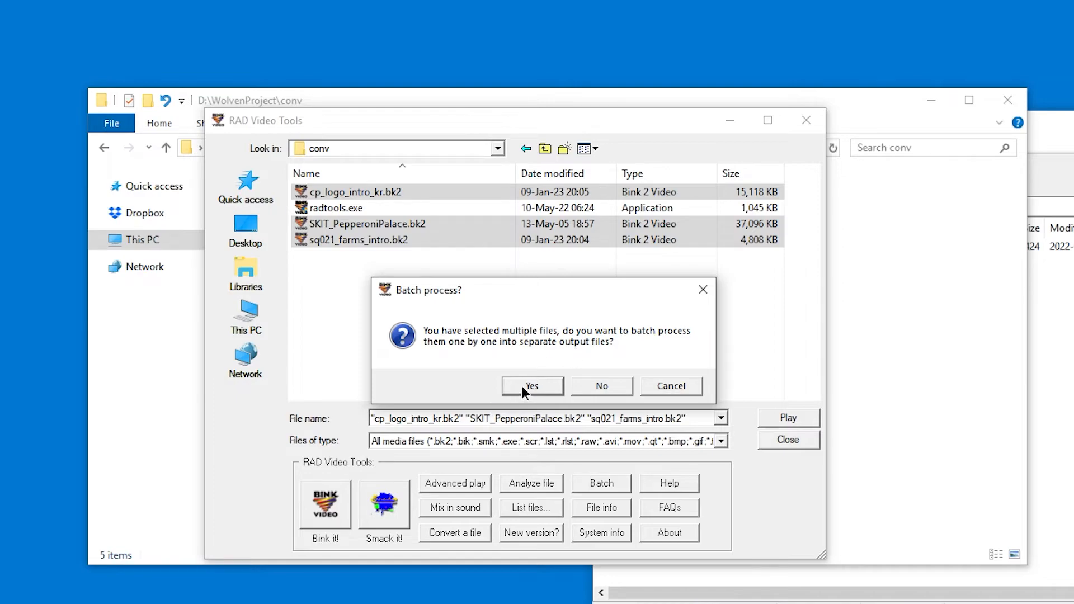
{"action": "left_click", "coordinate": [532, 386]}
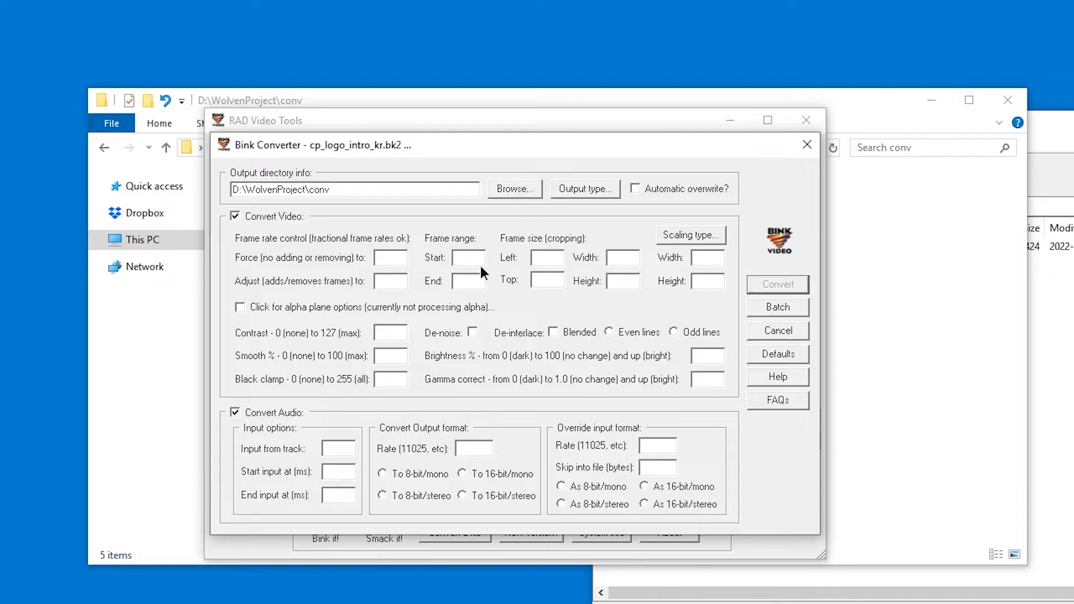
{"action": "mouse_move", "coordinate": [555, 327]}
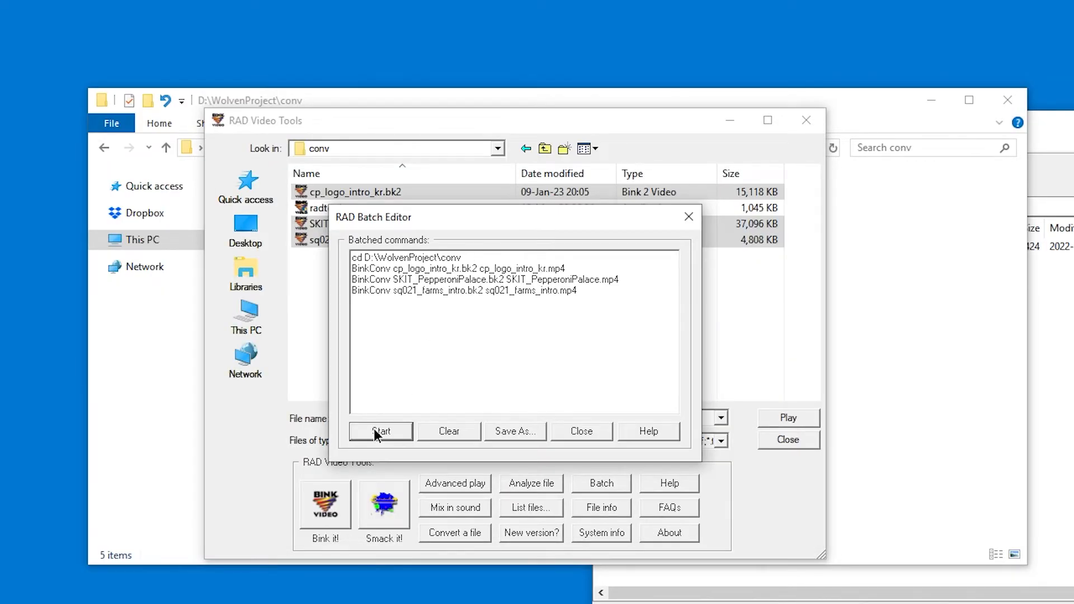
Step: Run the batch so the three videos become MP4 files in conv, without saving the batch list
{"action": "left_click", "coordinate": [381, 432]}
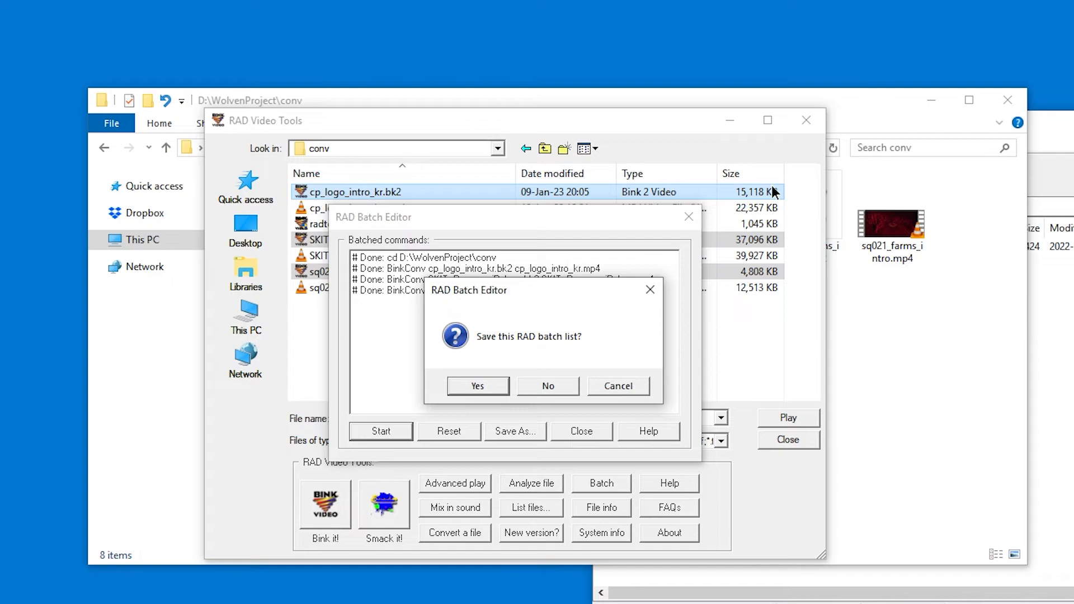
{"action": "left_click", "coordinate": [547, 386]}
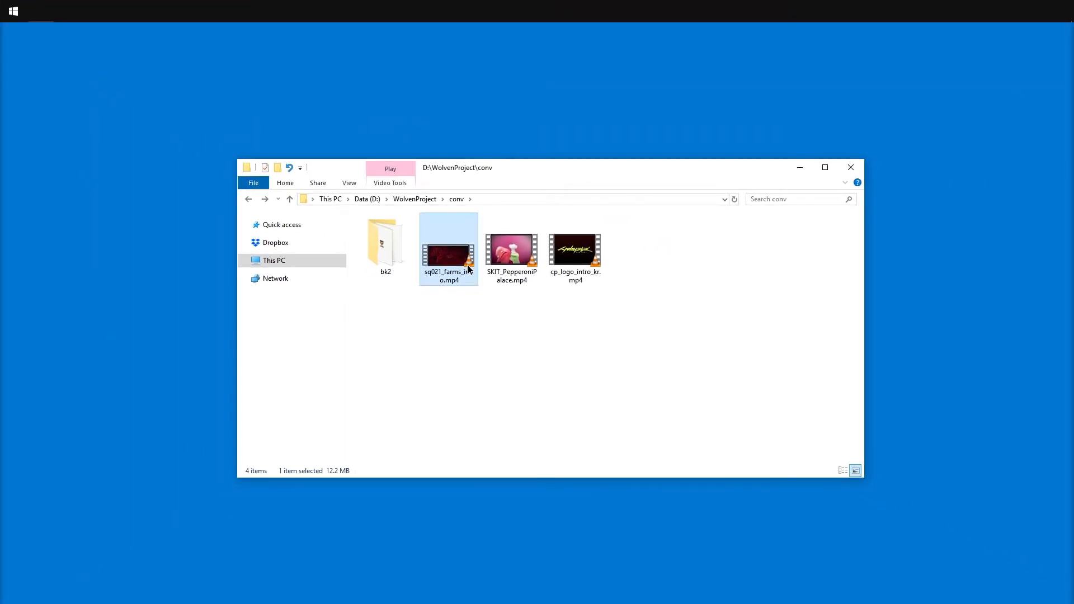
Step: Play sq021_farms_intro.mp4 in VLC to check the conversion
{"action": "double_click", "coordinate": [447, 246]}
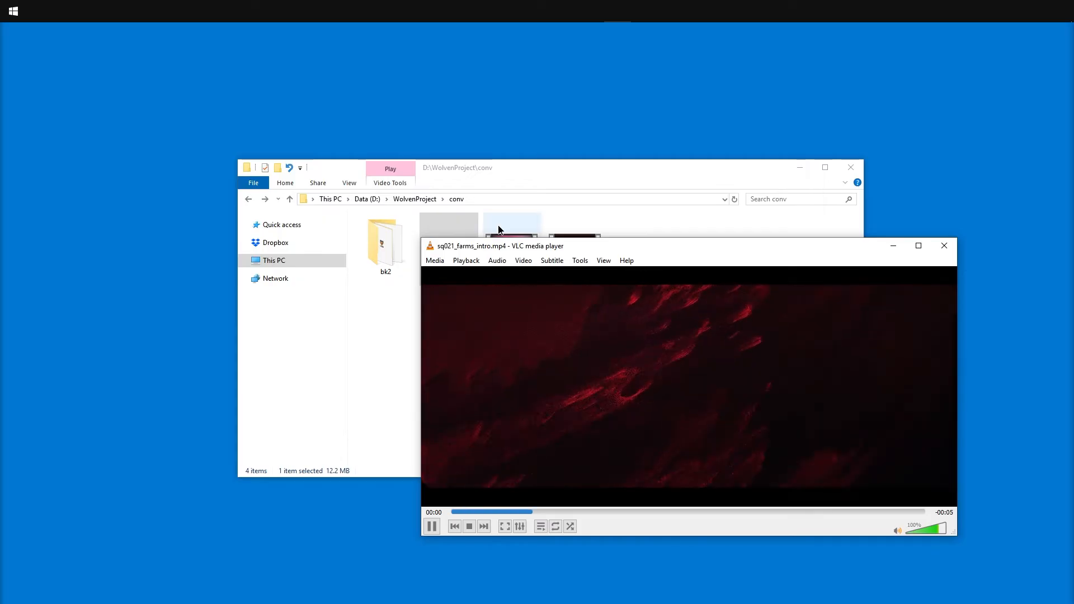
{"action": "left_click_drag", "start_coordinate": [511, 246], "coordinate": [862, 329]}
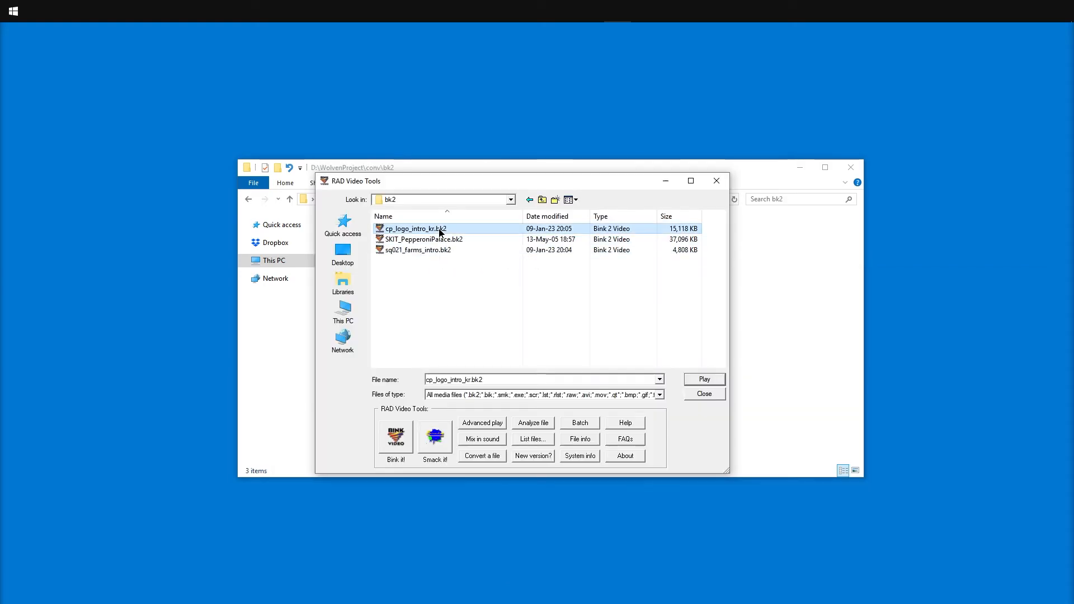
Step: Convert sq021_farms_intro.bk2 to a PNG frame sequence with the alpha plane included unchanged
{"action": "left_click", "coordinate": [481, 456]}
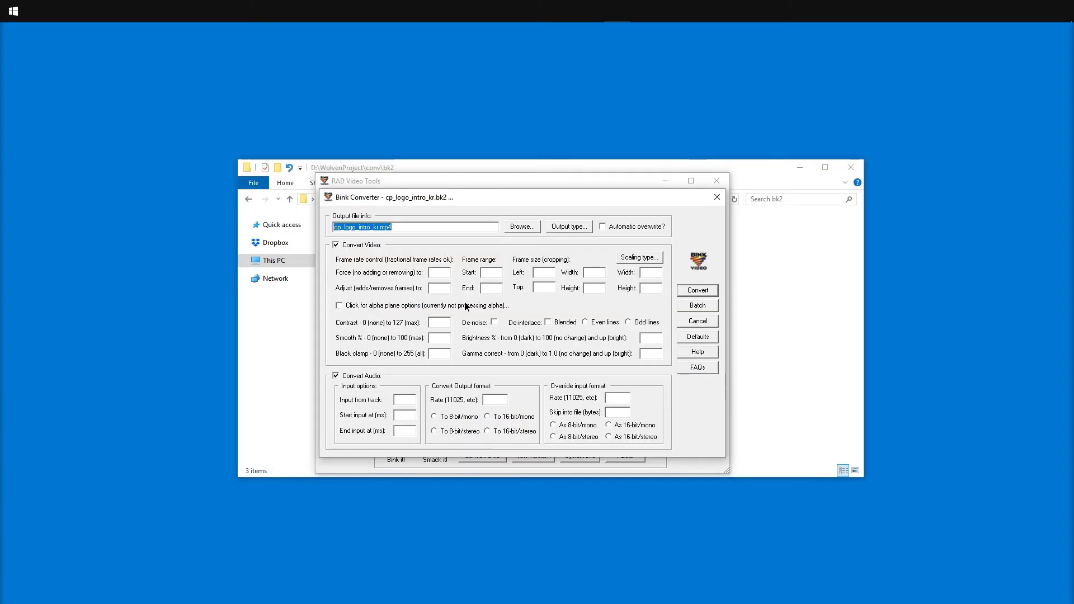
{"action": "left_click", "coordinate": [567, 226]}
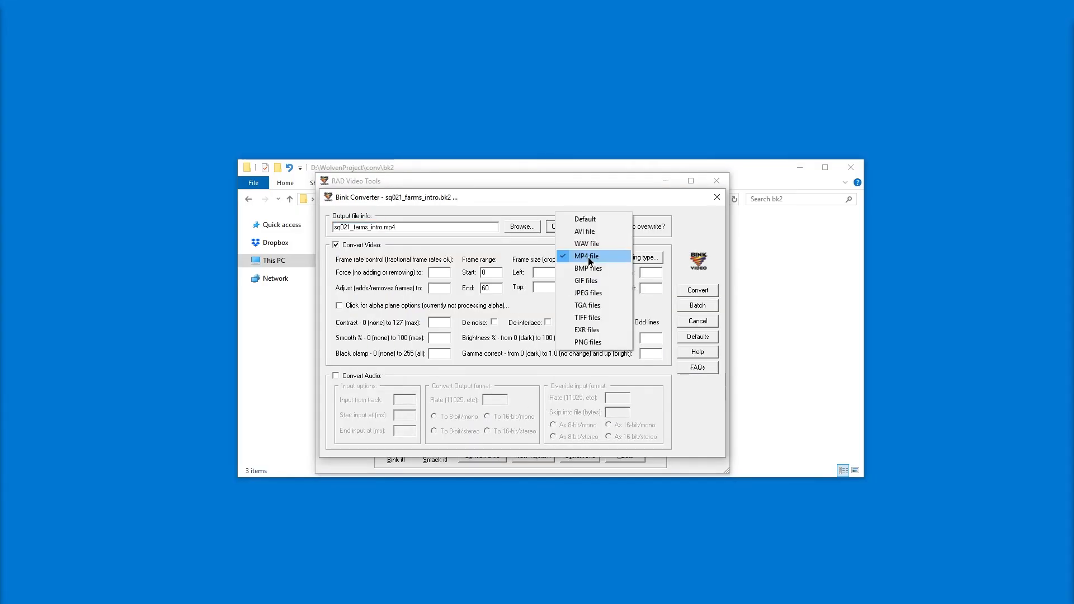
{"action": "left_click", "coordinate": [587, 342]}
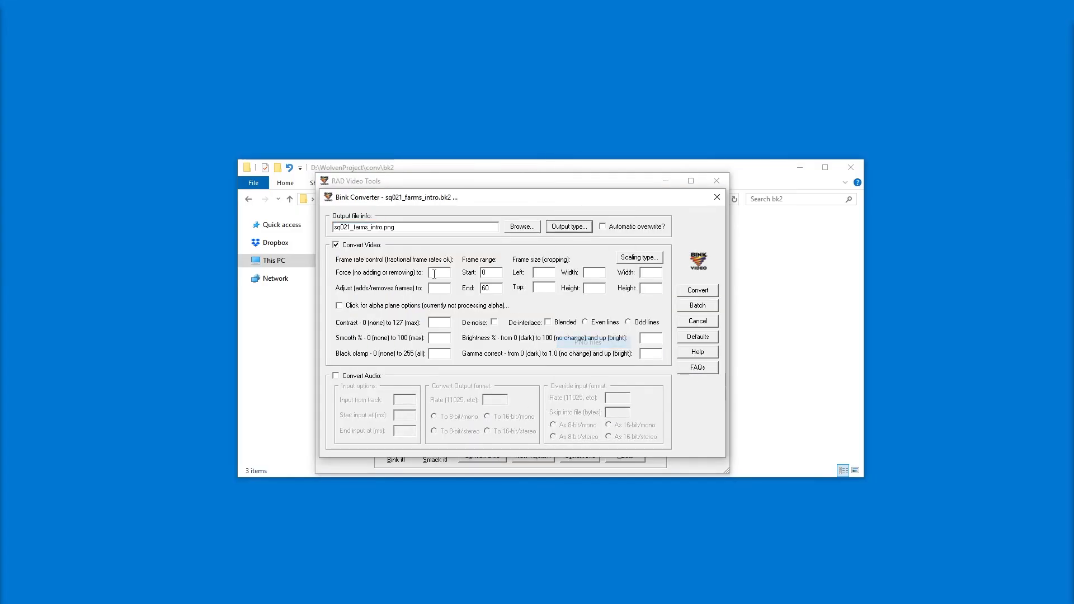
{"action": "left_click", "coordinate": [339, 304]}
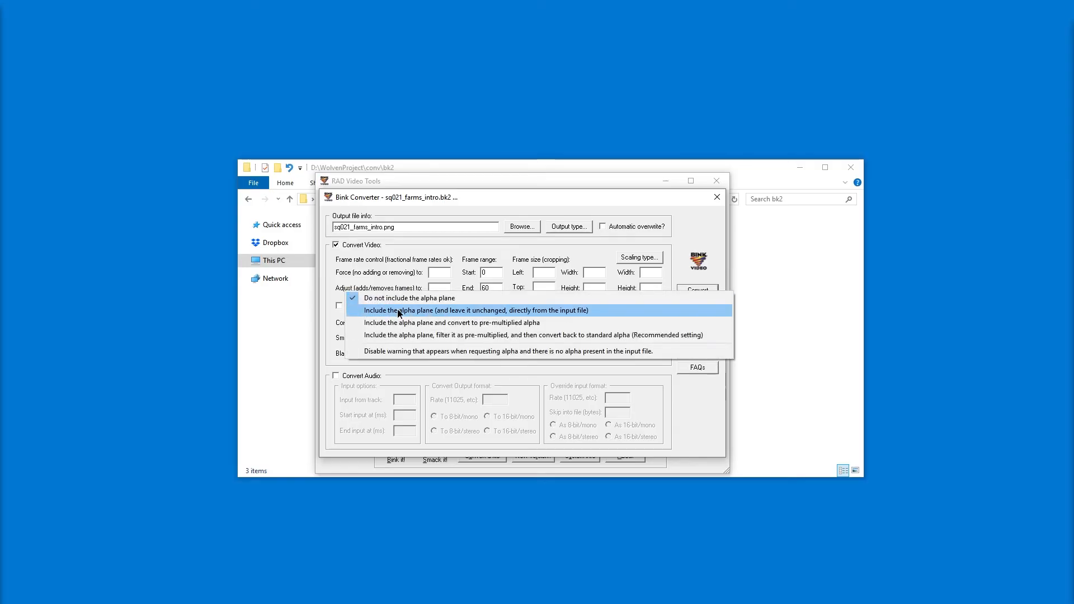
{"action": "left_click", "coordinate": [478, 310]}
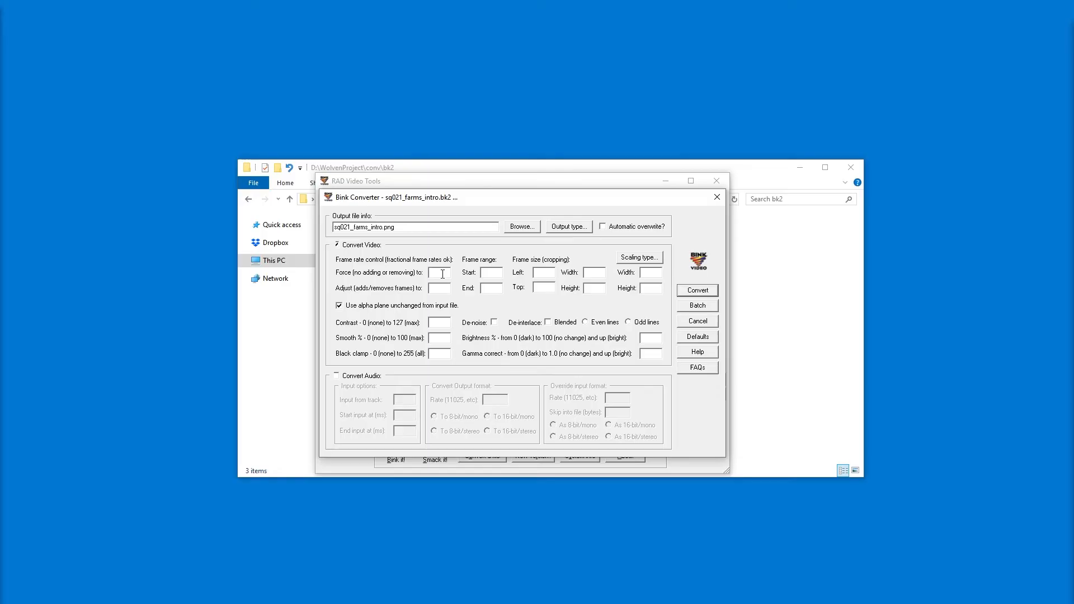
{"action": "left_click", "coordinate": [697, 290]}
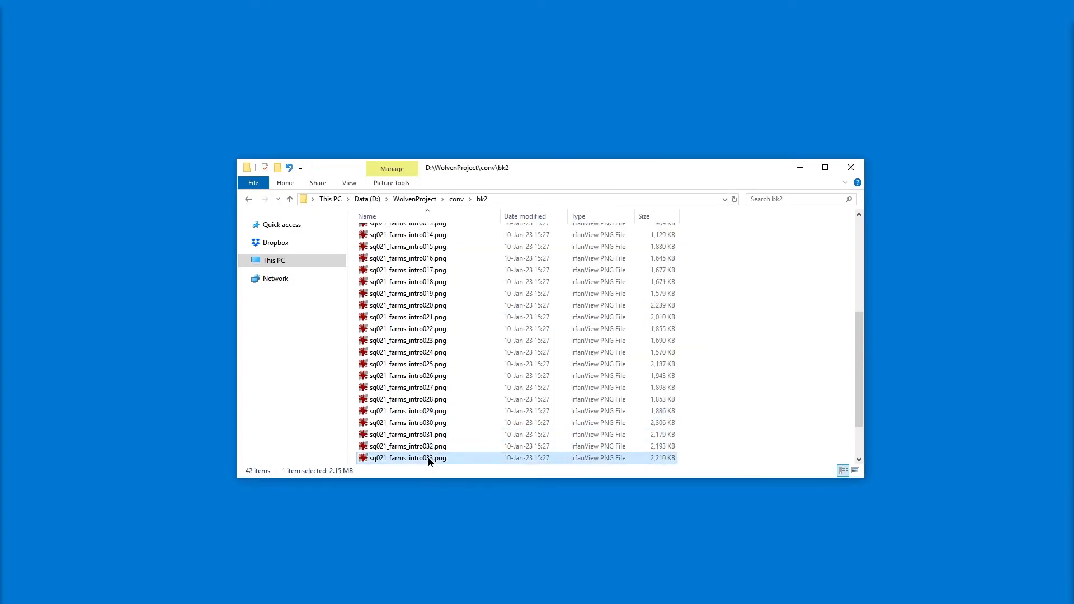
Step: View the last exported sq021_farms_intro PNG frame
{"action": "double_click", "coordinate": [407, 457]}
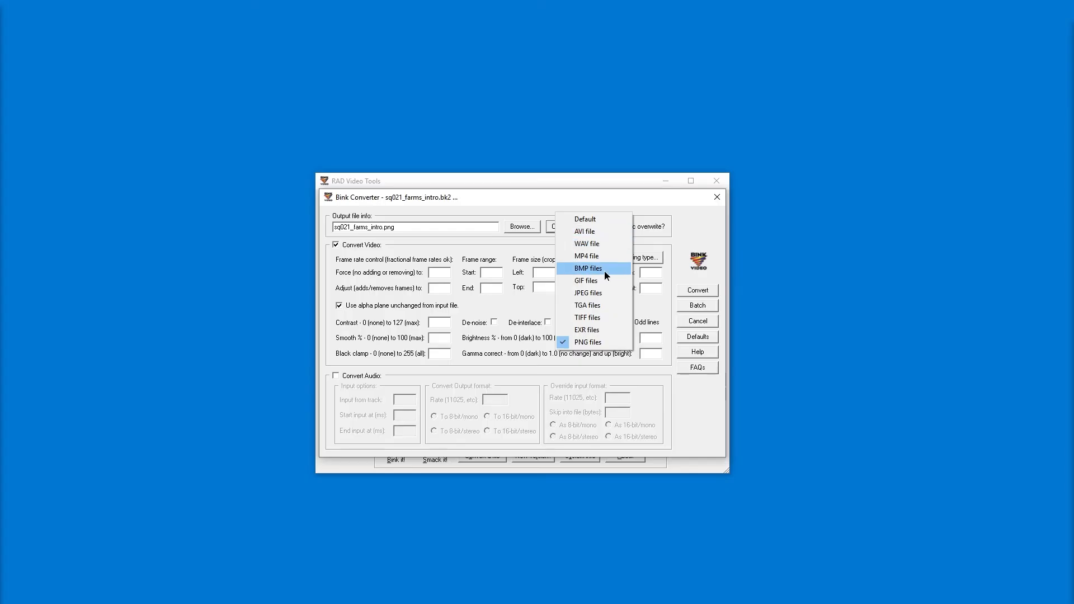
Step: Convert sq021_farms_intro.bk2 to an MP4 file with the alpha plane option kept
{"action": "left_click", "coordinate": [585, 255]}
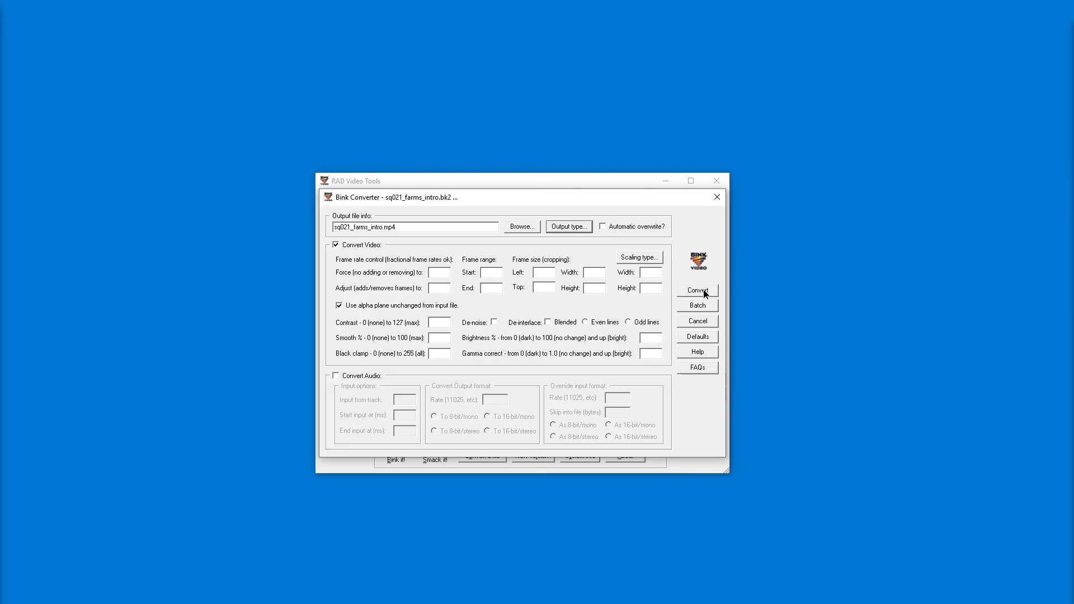
{"action": "left_click", "coordinate": [697, 290]}
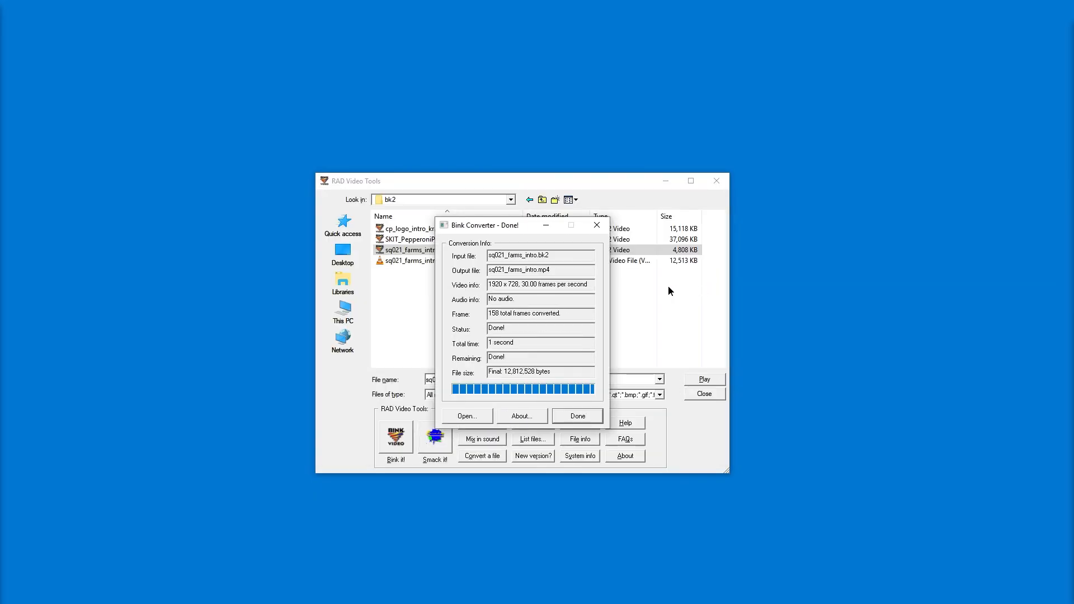